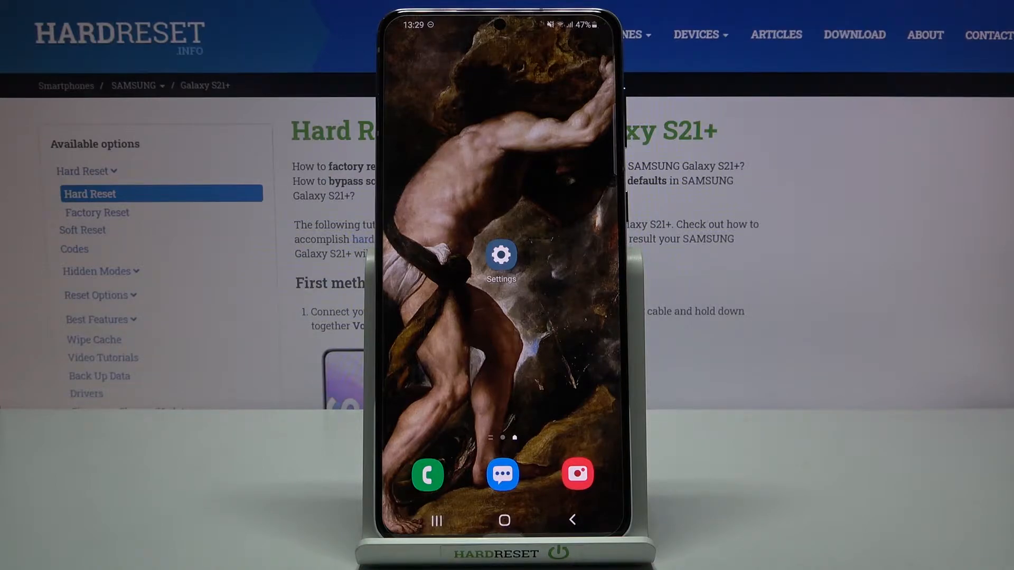
Open Settings and go to the Biometrics and security page.
left_click(500, 254)
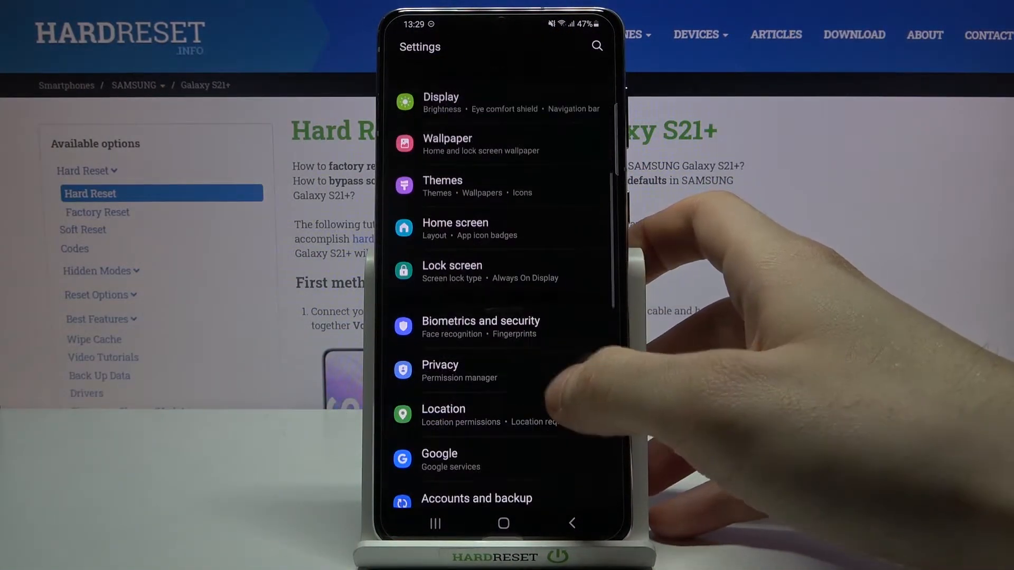
left_click(480, 326)
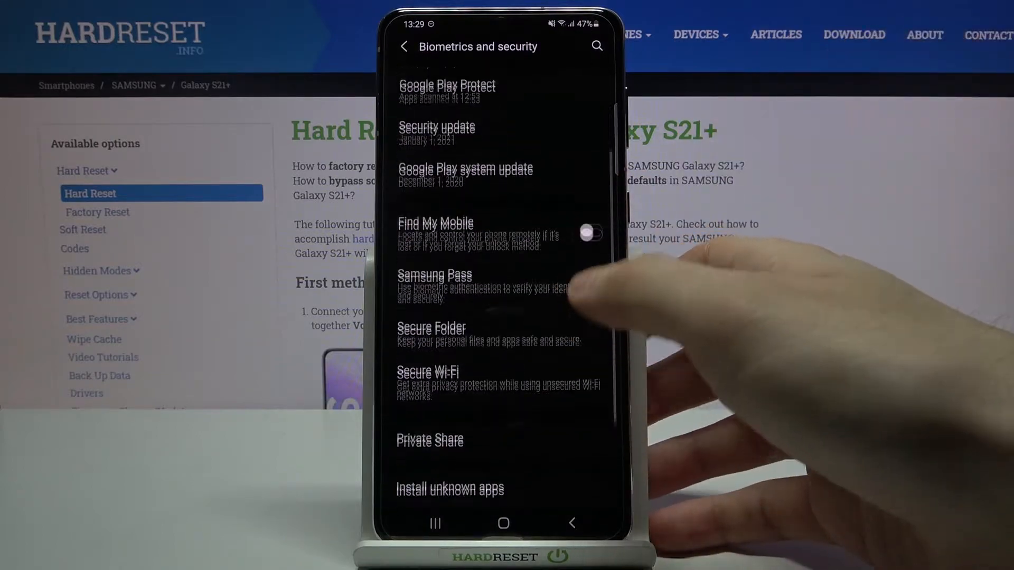
In Install unknown apps, switch on Allow from this source for Chrome.
left_click(450, 489)
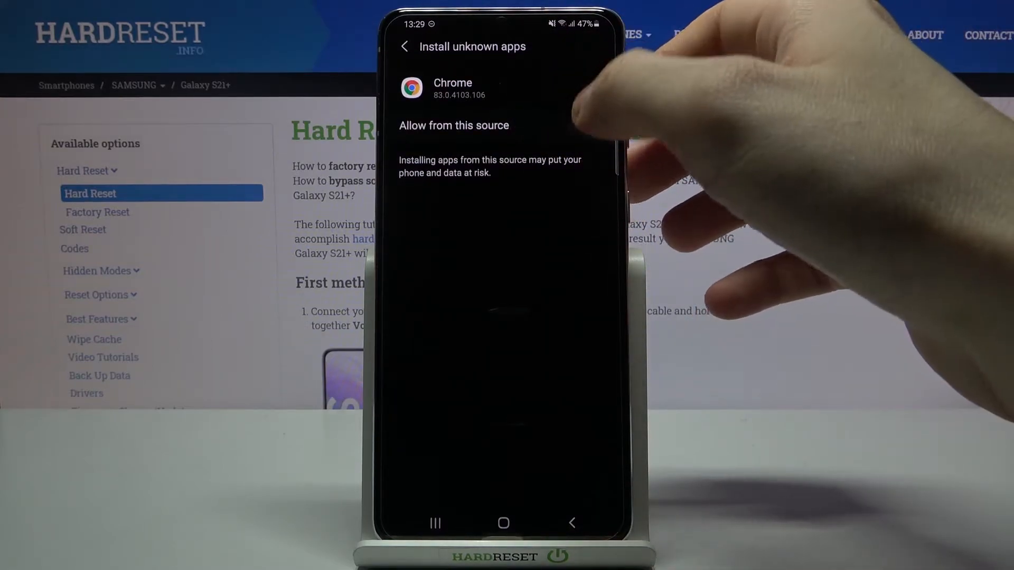
left_click(589, 124)
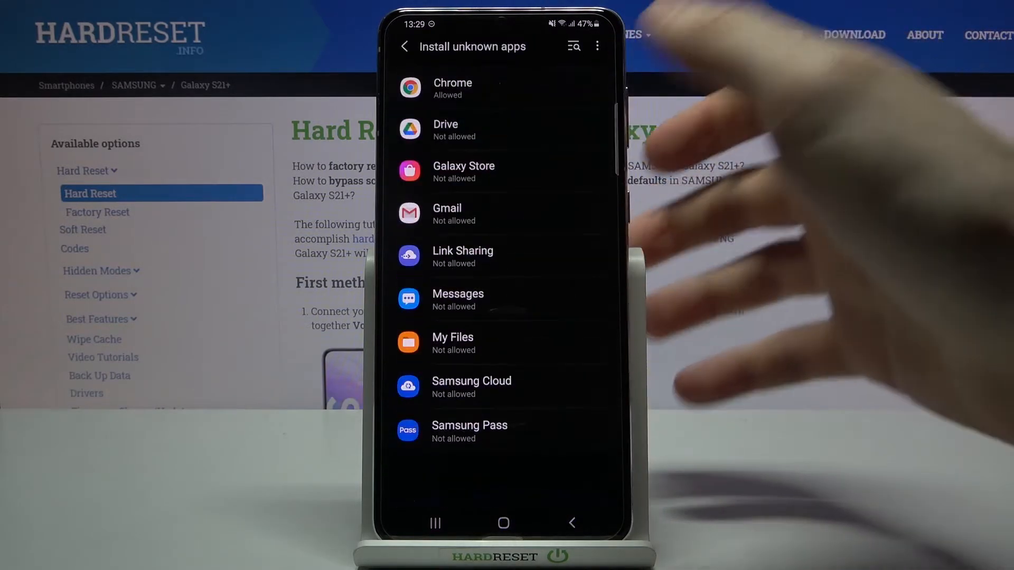
Switch on Allow from this source for My Files, then for Gmail.
left_click(453, 343)
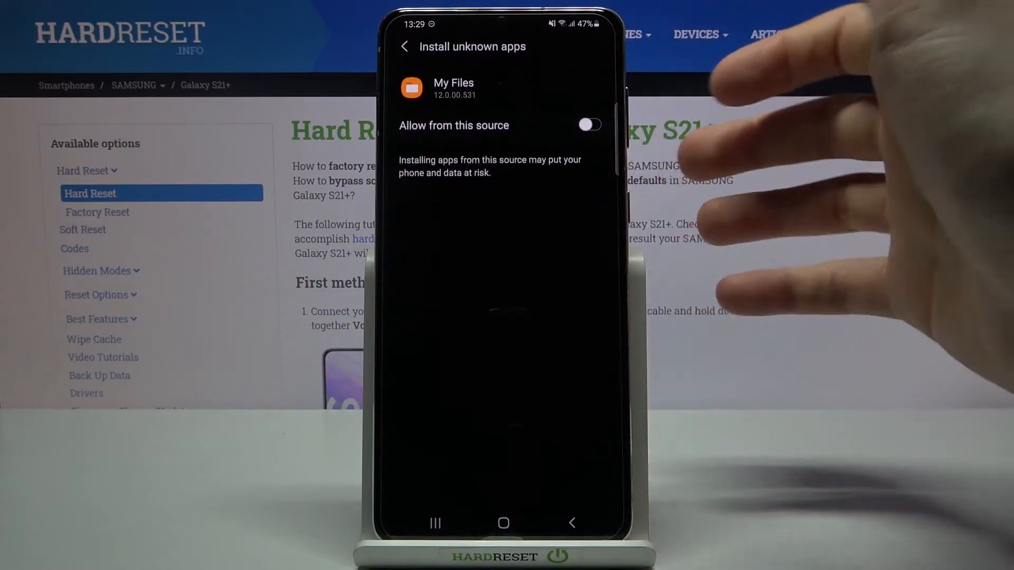
left_click(404, 46)
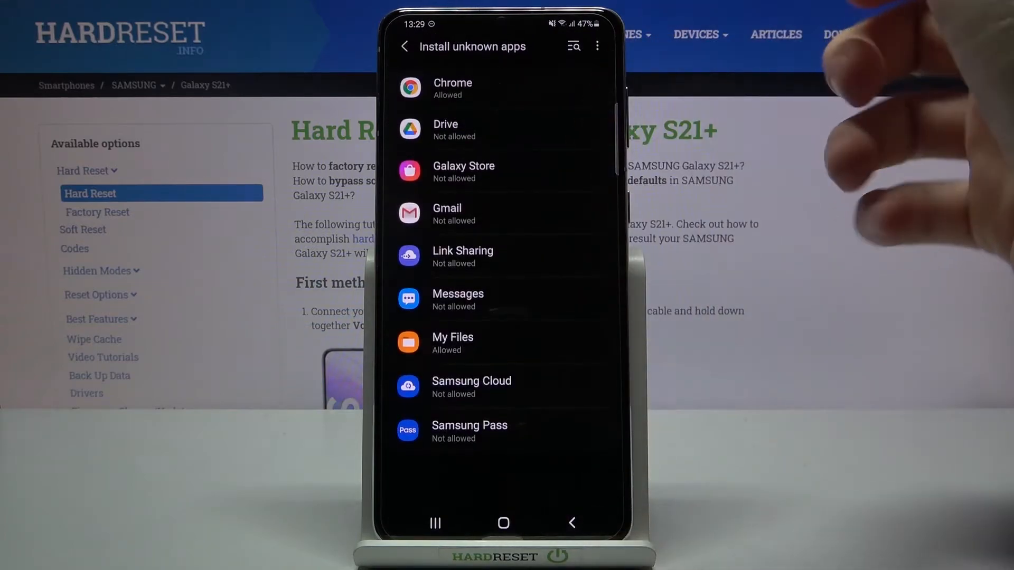
left_click(500, 213)
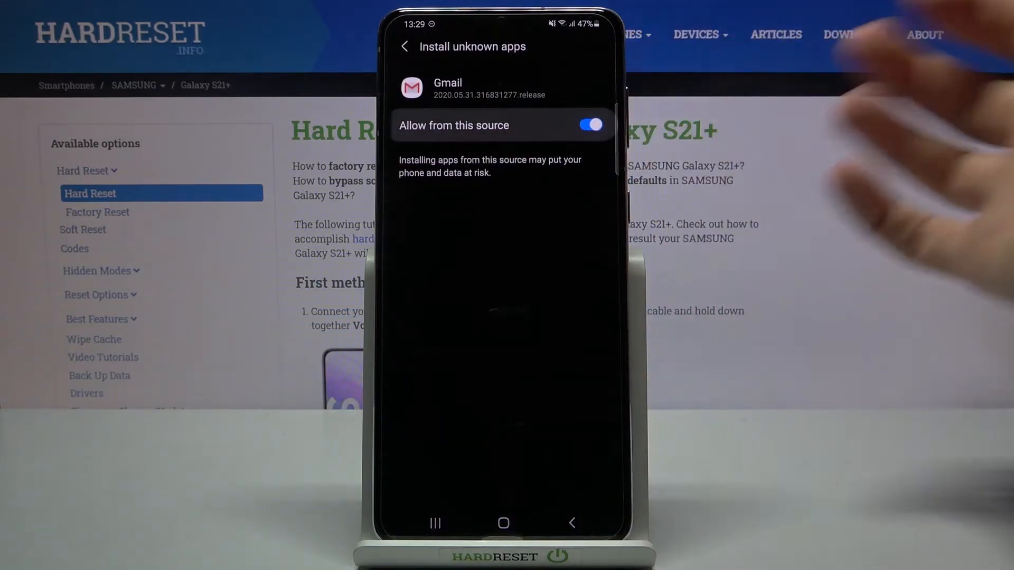